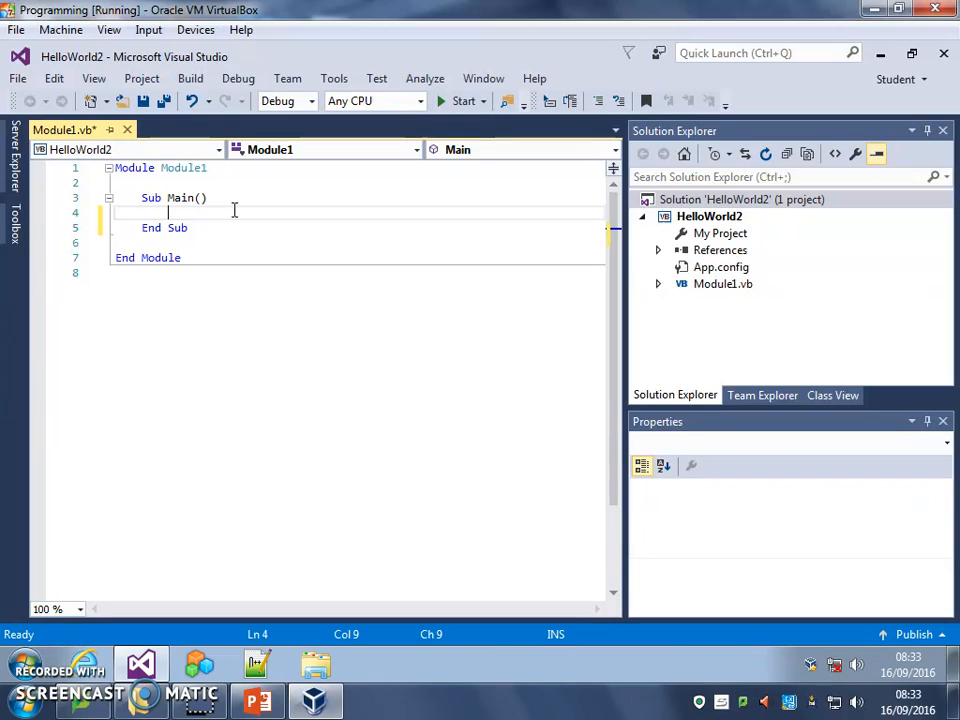
# Write Console.WriteLine("Hello world!") as the single statement inside Sub Main of Module1.vb
pyautogui.write('c')
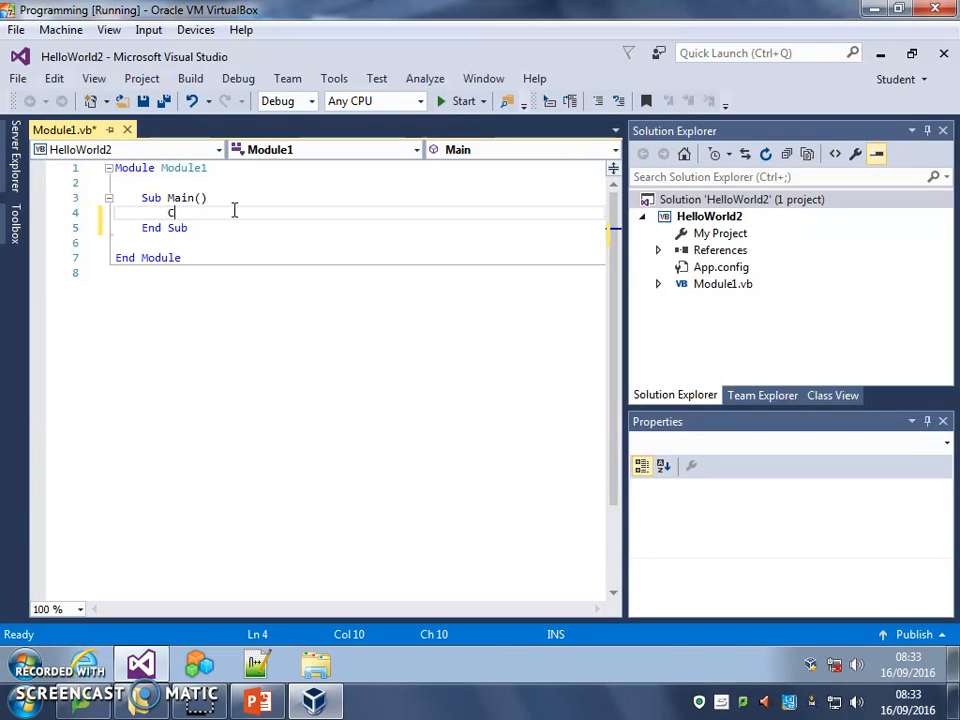
pyautogui.write('onsole')
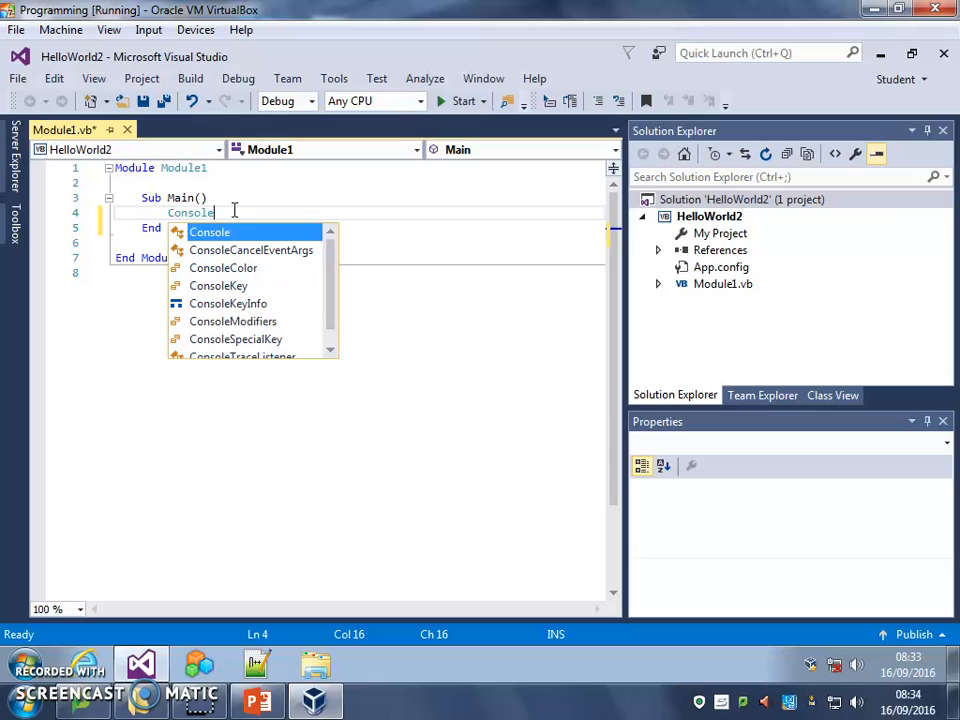
pyautogui.write('.W')
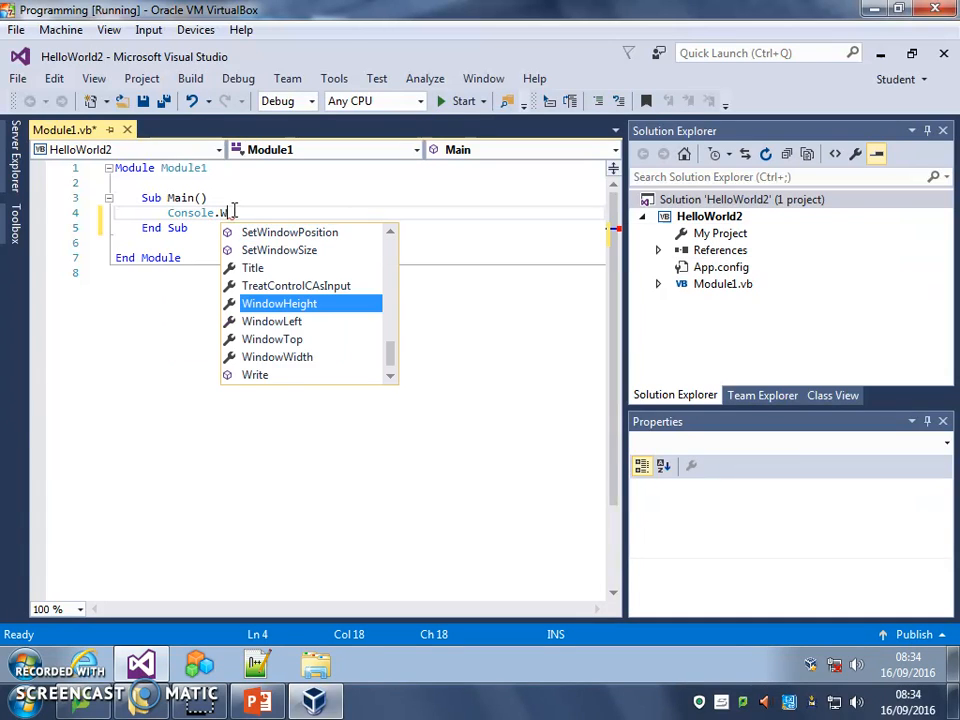
pyautogui.write('riteLine')
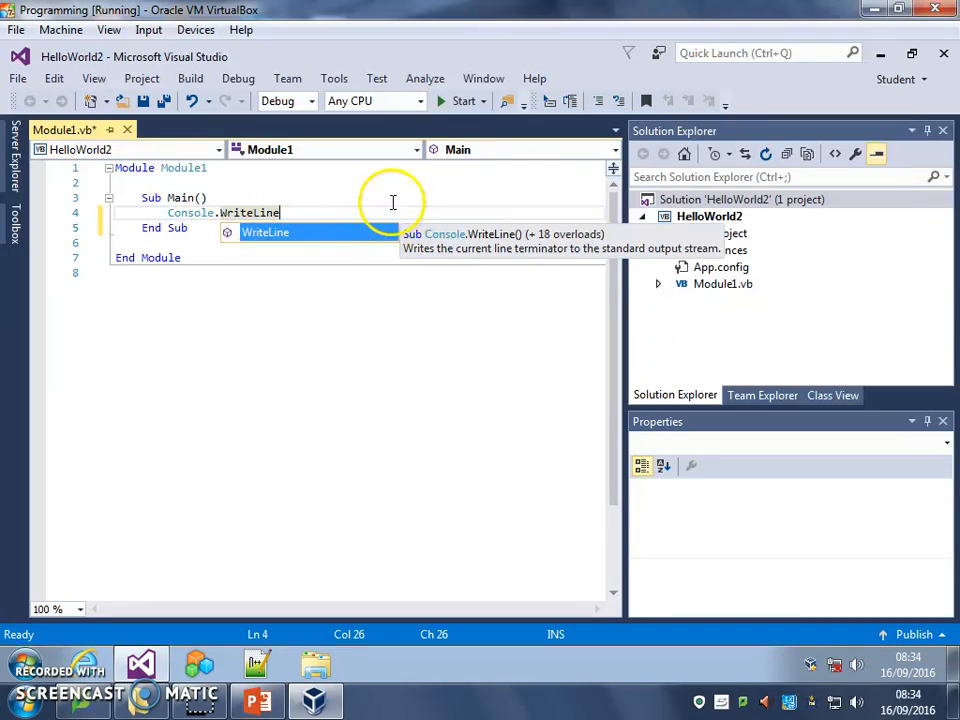
pyautogui.write('(')
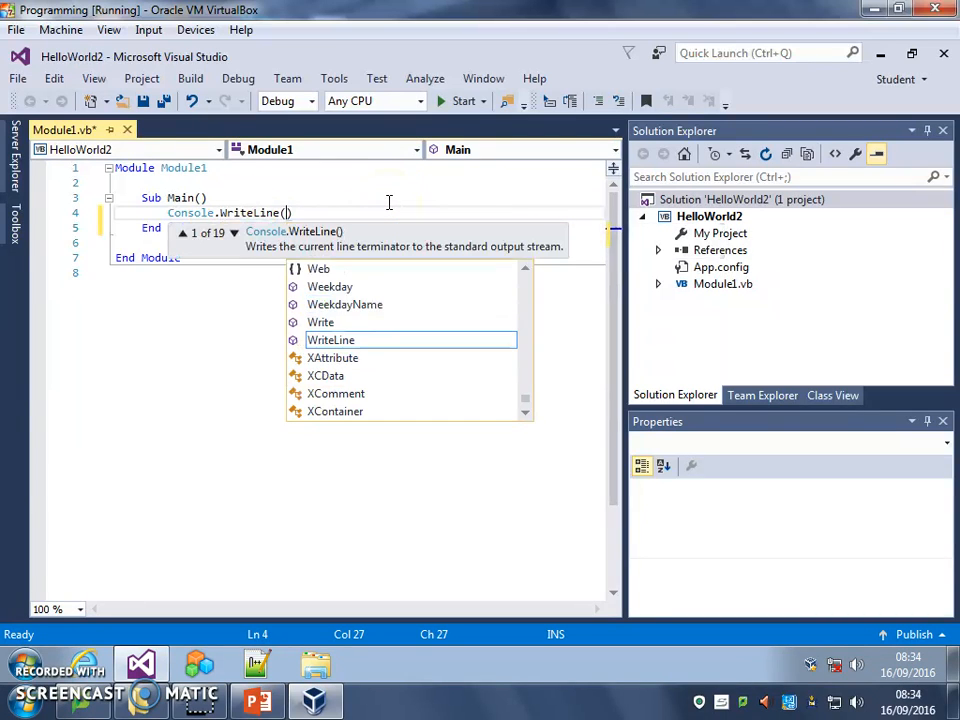
pyautogui.write('"')
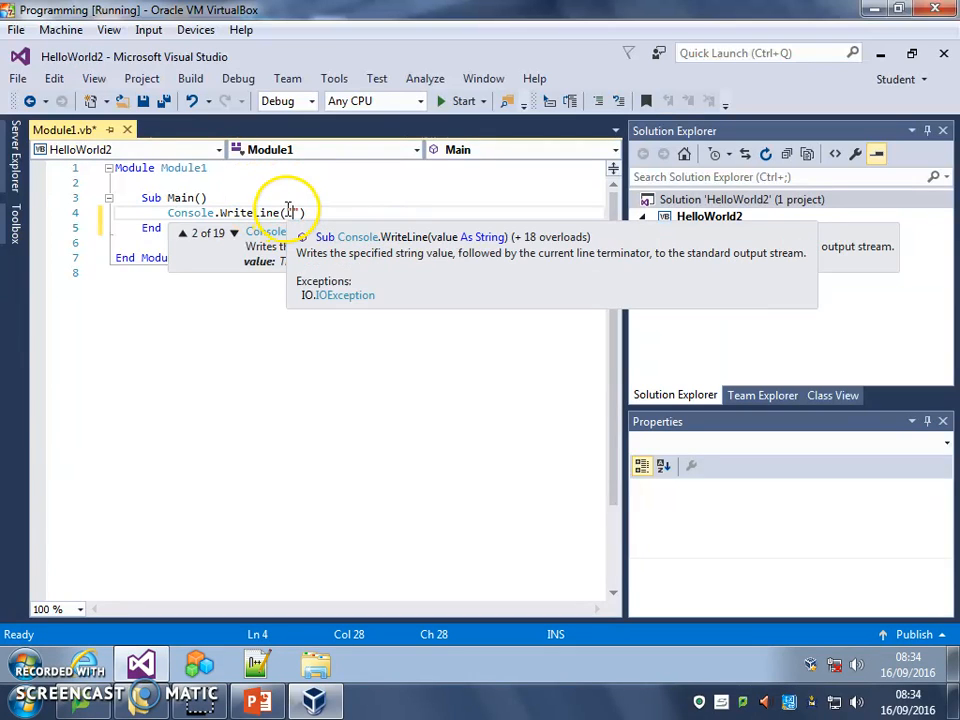
pyautogui.write('"')
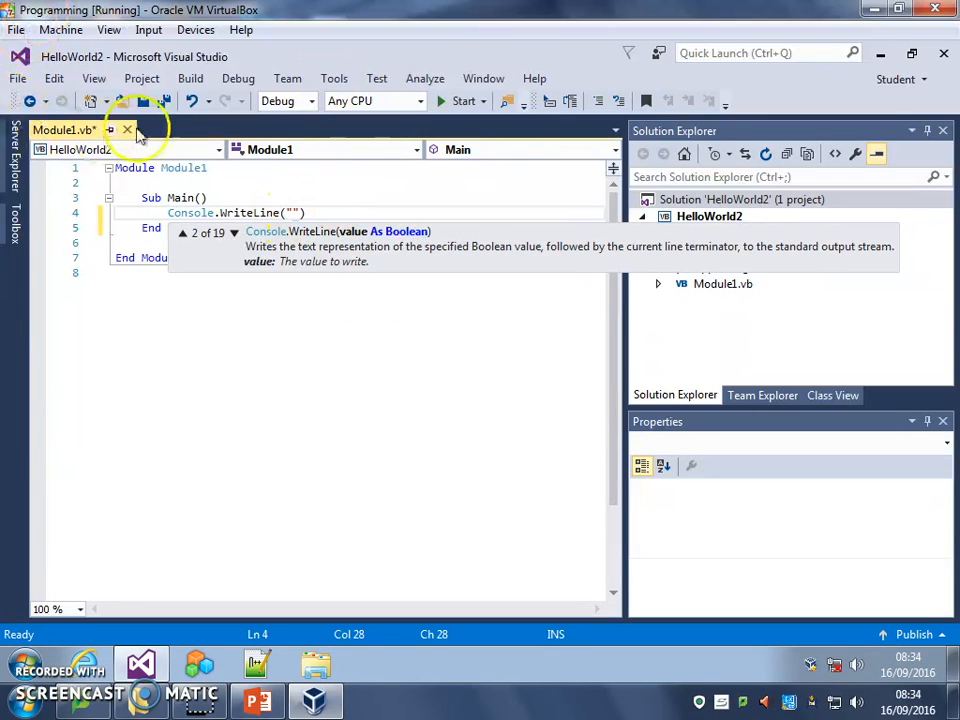
pyautogui.moveTo(288, 176)
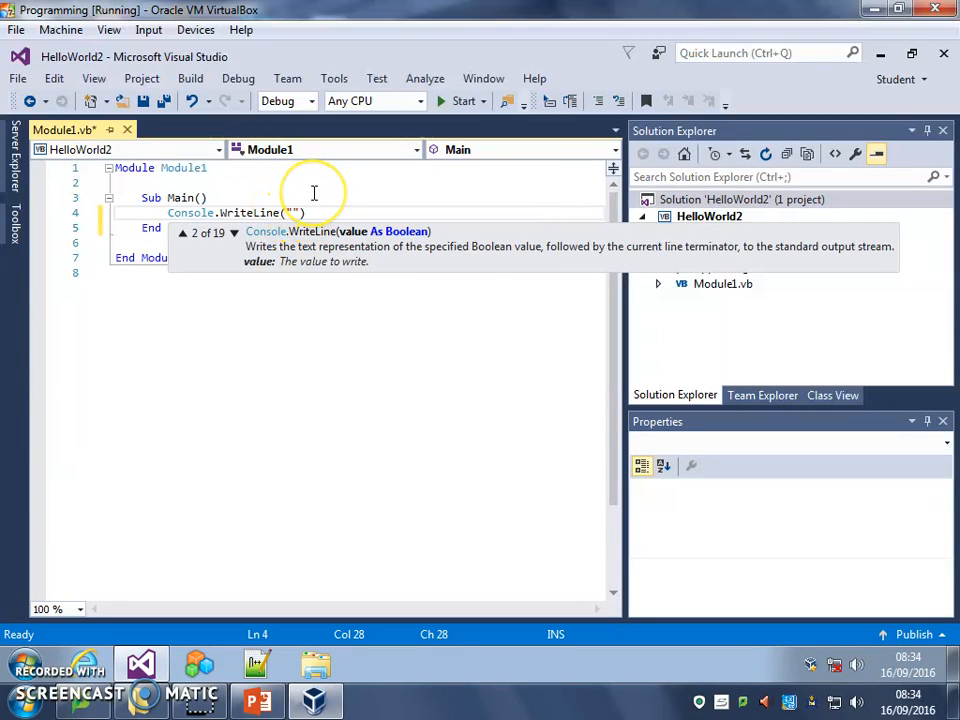
pyautogui.write('Hello')
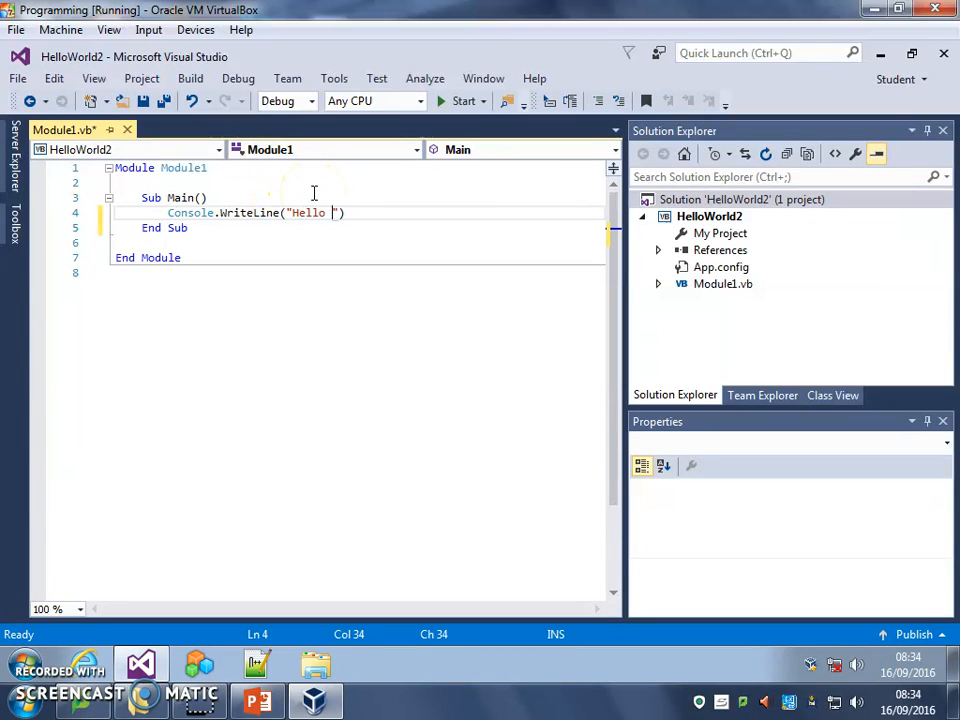
pyautogui.write('worl')
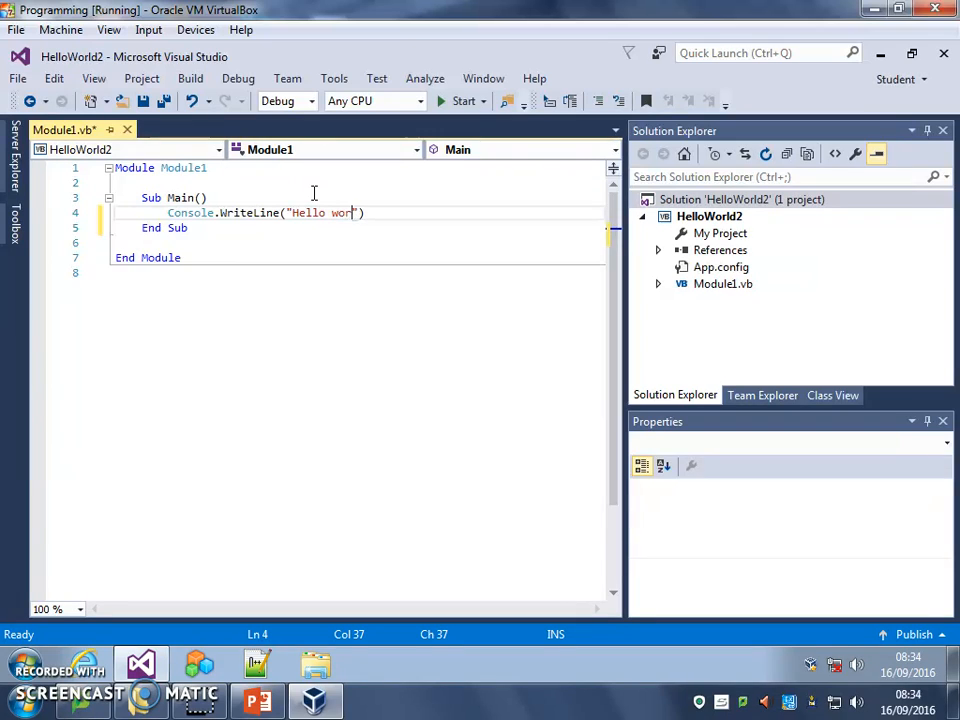
pyautogui.write('d!')
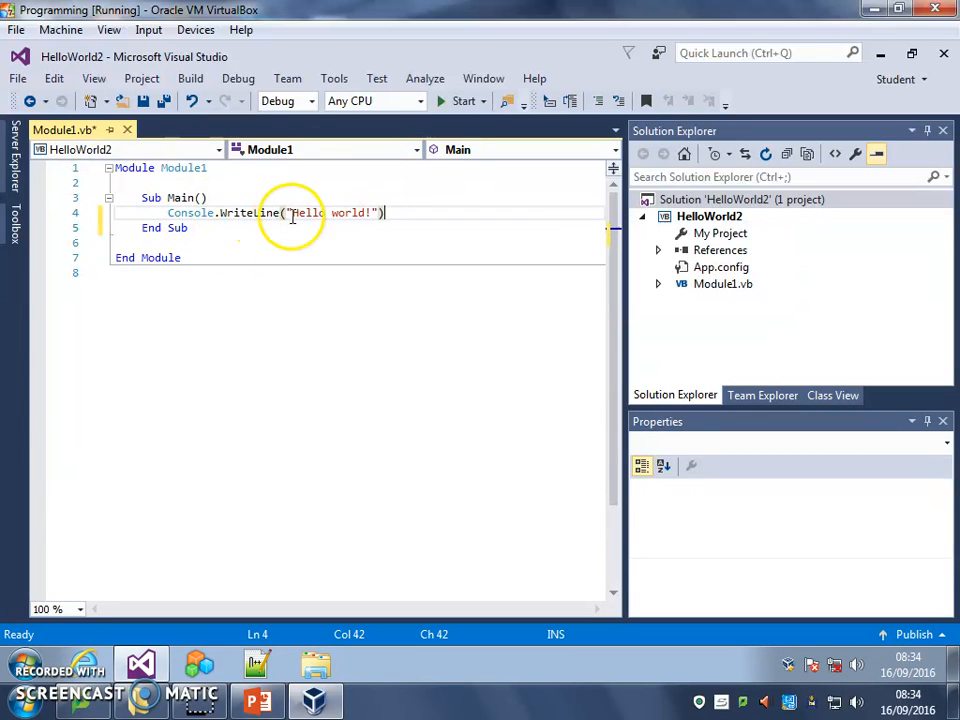
pyautogui.moveTo(304, 212)
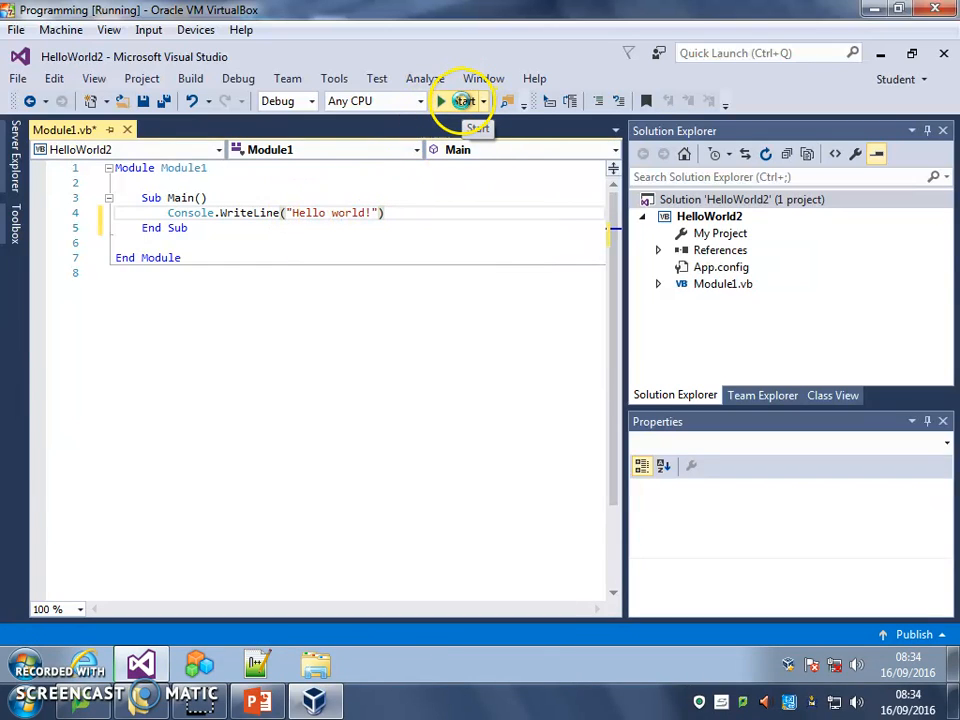
# Start HelloWorld2 from the toolbar; the console flashes closed and exits with code 0
pyautogui.click(460, 100)
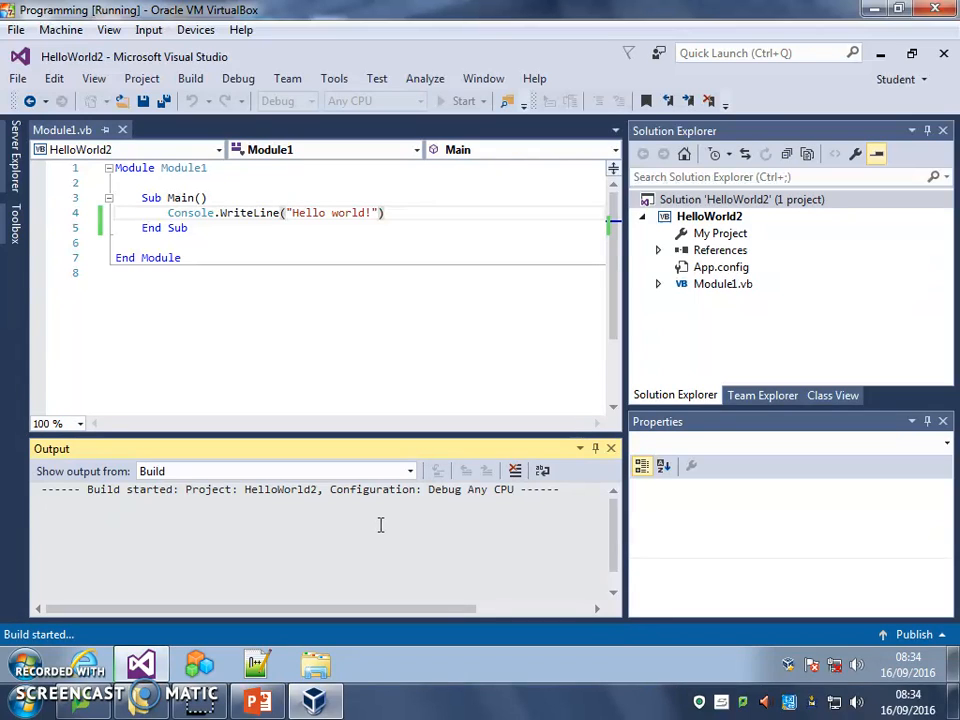
pyautogui.click(460, 100)
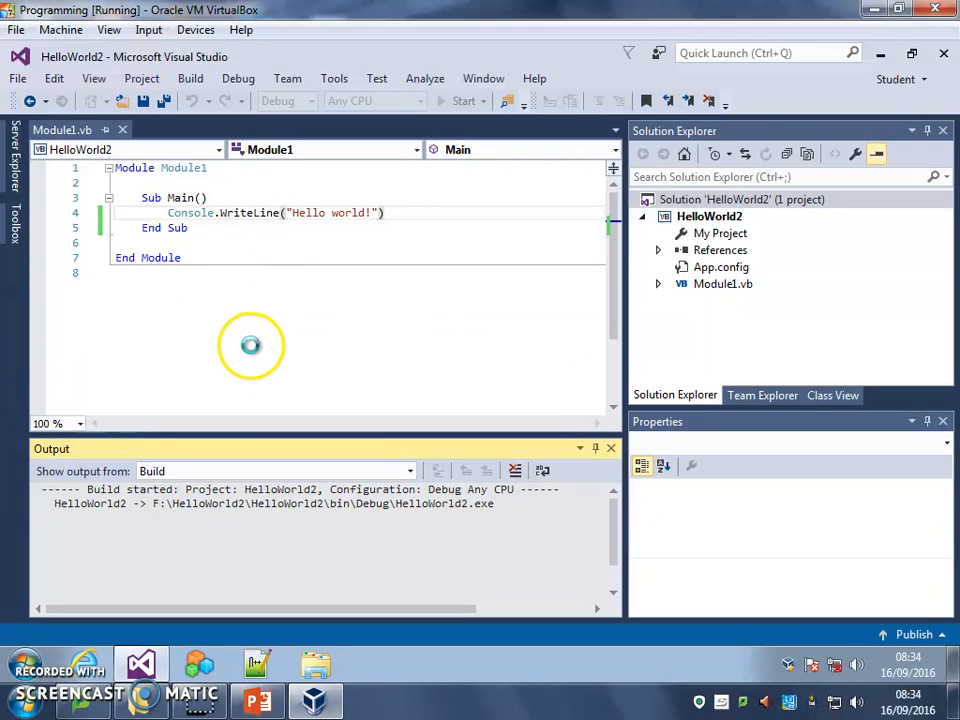
pyautogui.click(464, 100)
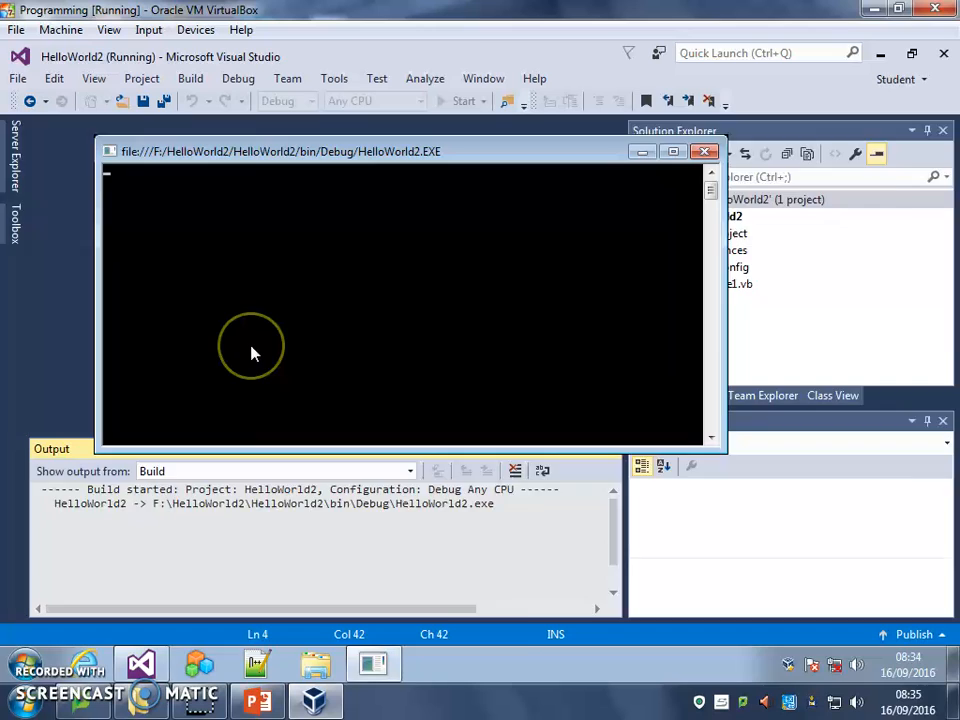
pyautogui.click(706, 152)
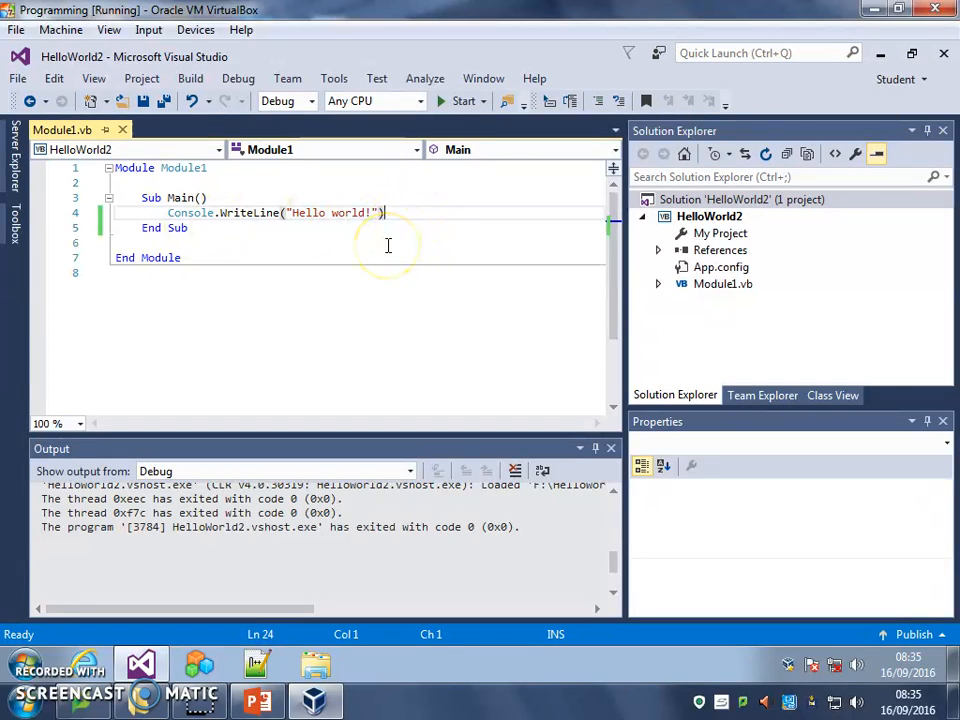
# Add Console.ReadLine() on a new line after the WriteLine statement
pyautogui.press('Enter')
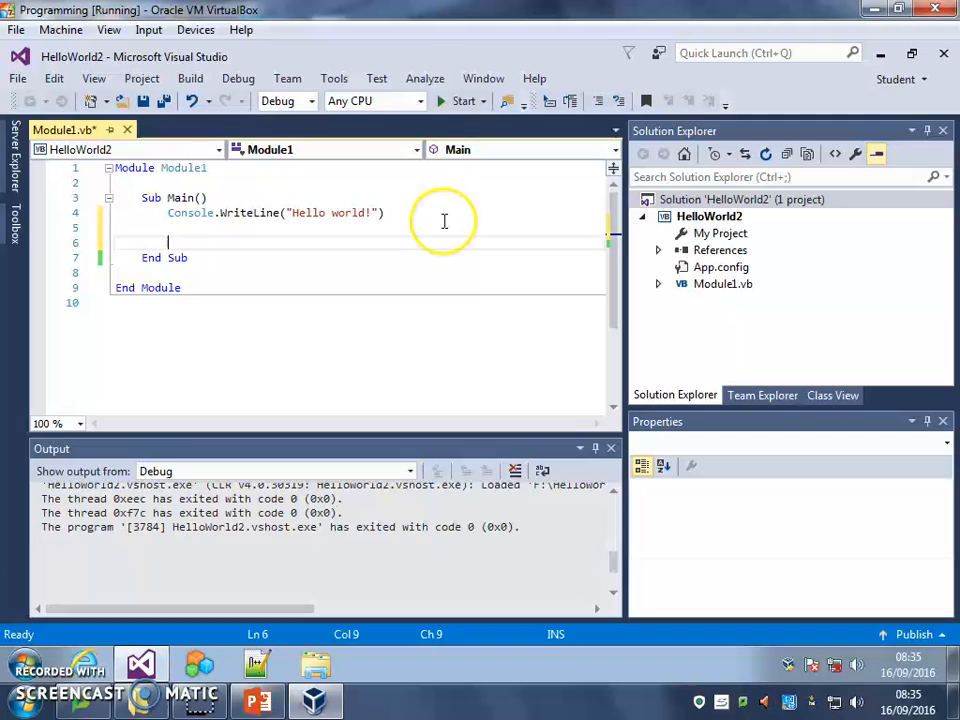
pyautogui.write('Co')
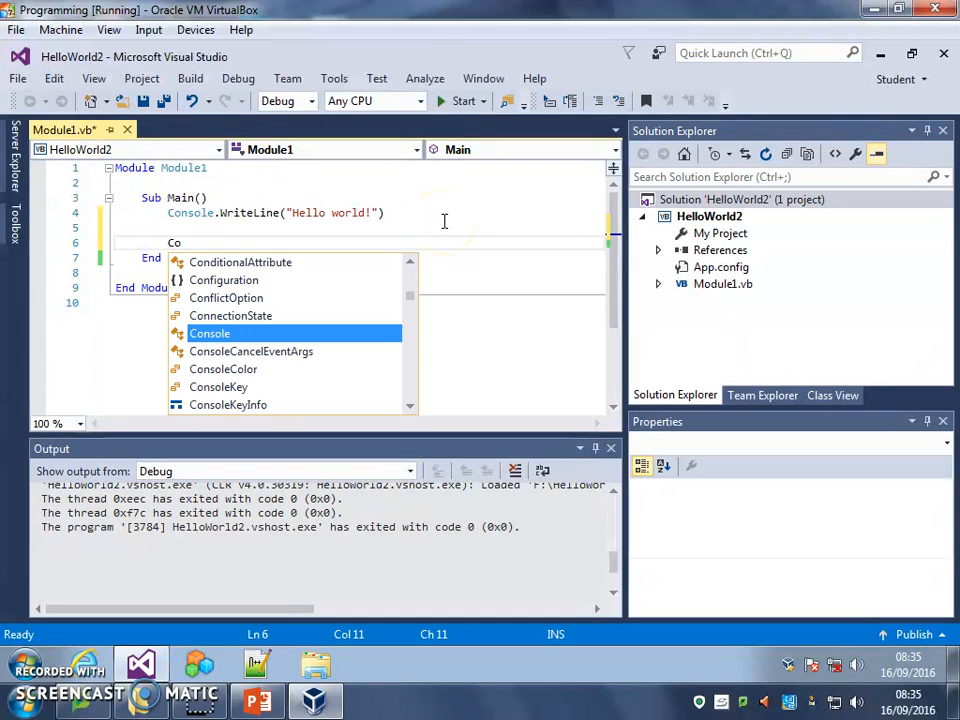
pyautogui.write('.')
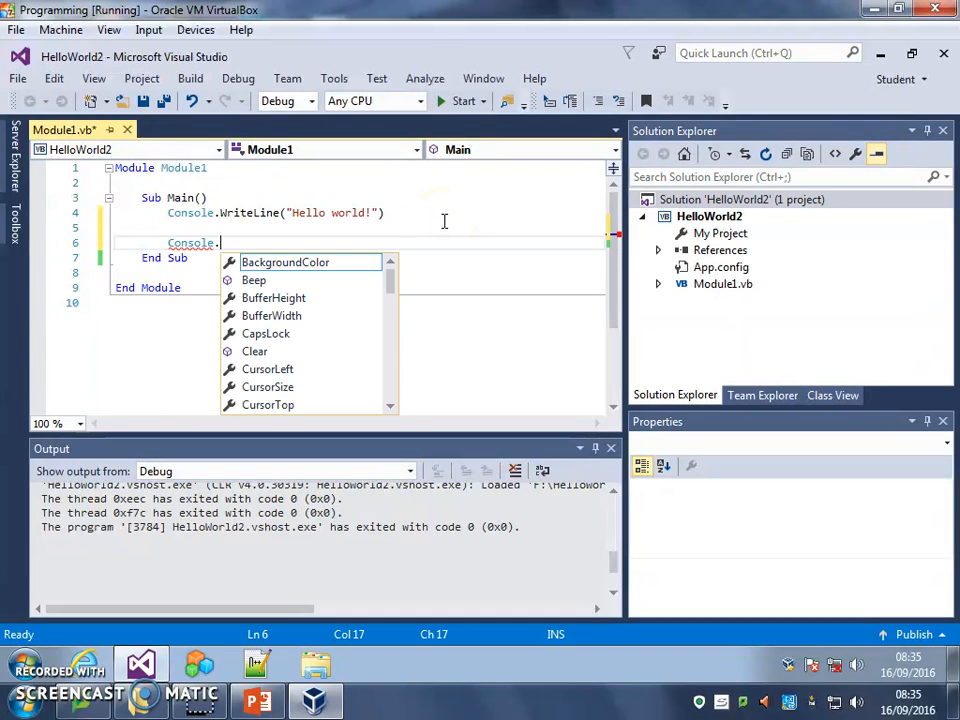
pyautogui.write('ReadLine')
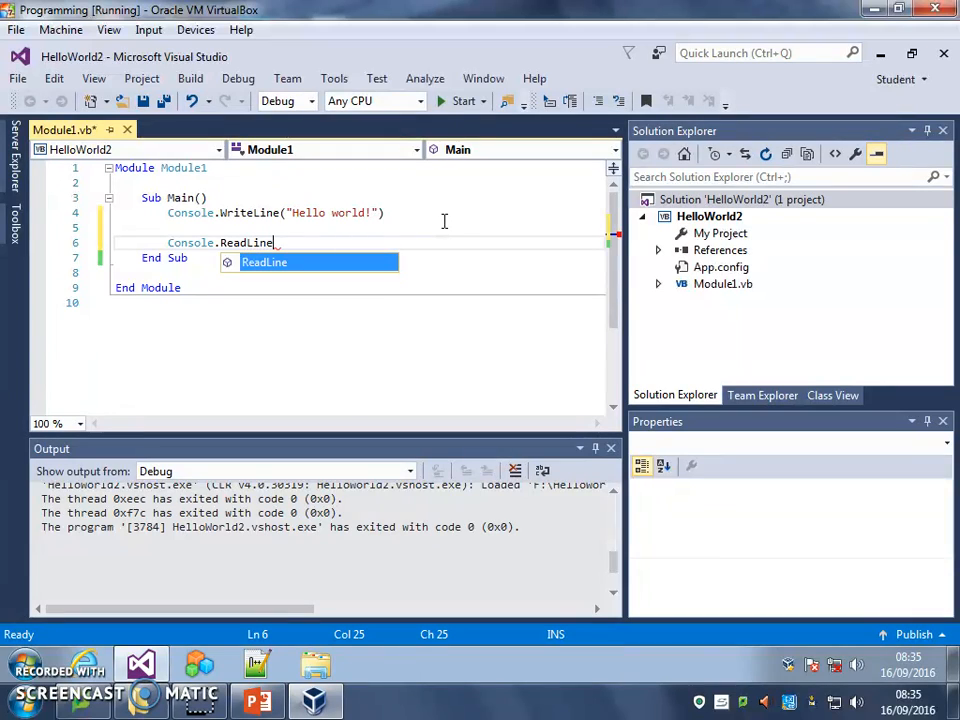
pyautogui.write('(')
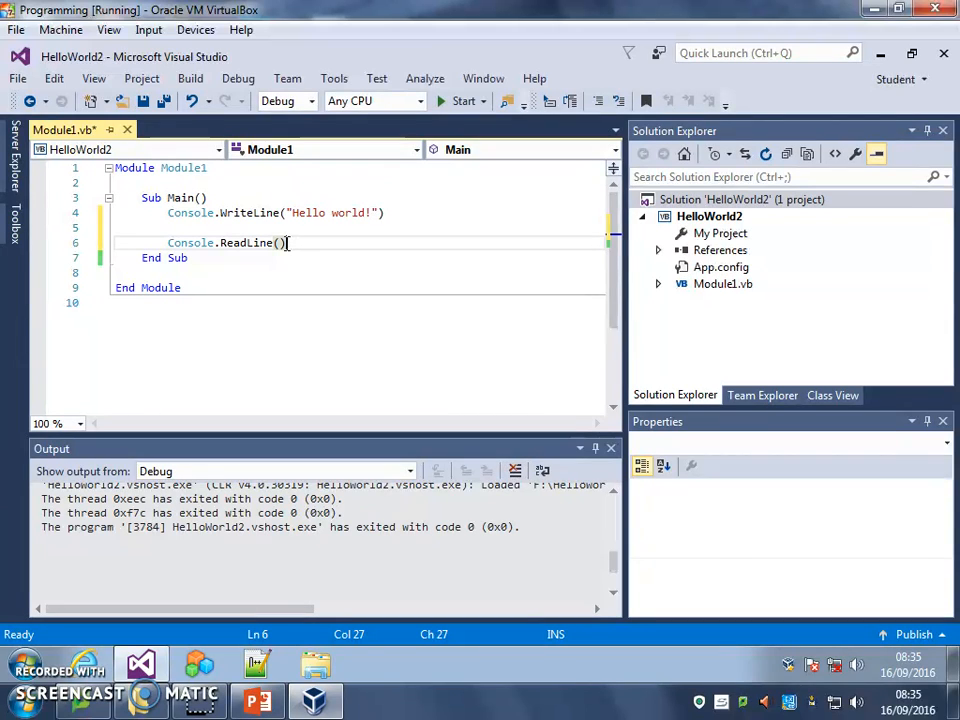
pyautogui.moveTo(278, 242)
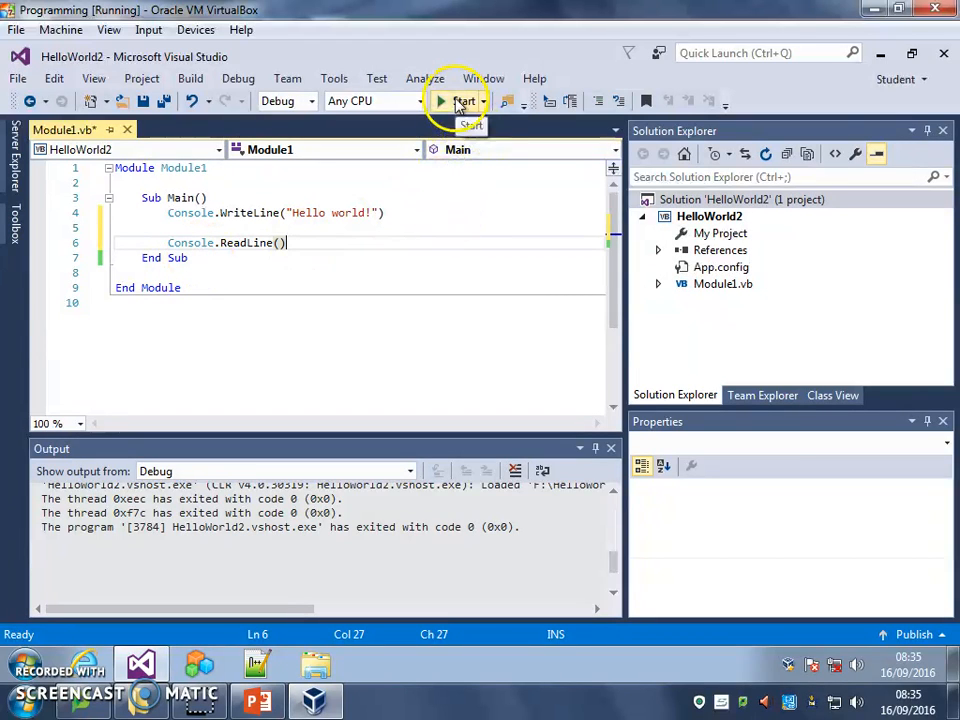
# Start the program again; the console stays open showing "Hello world!" and accepts typed input
pyautogui.click(462, 100)
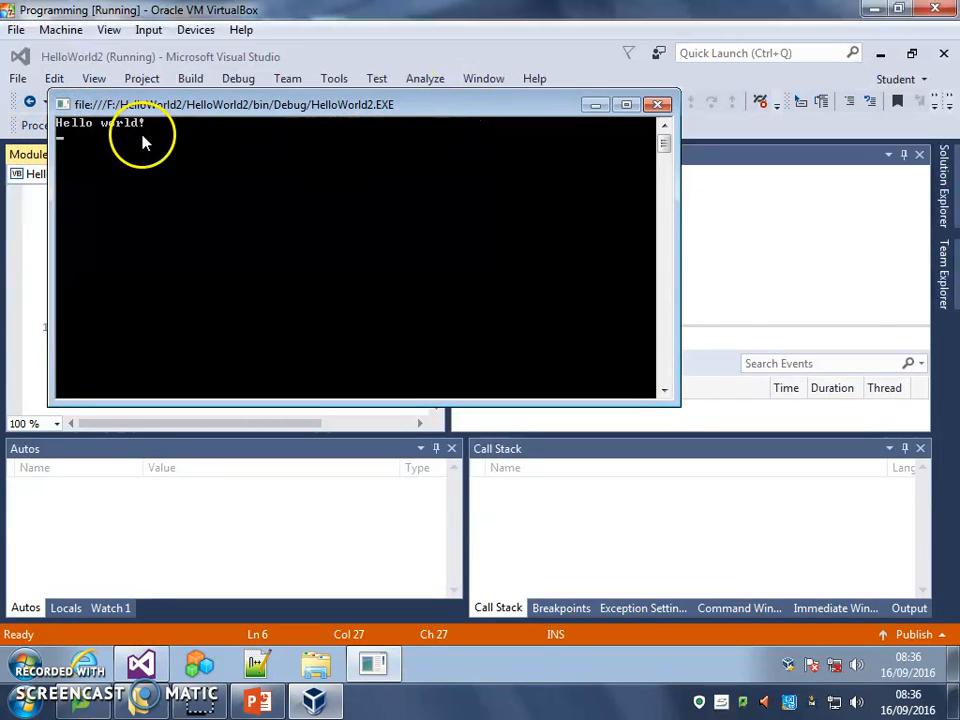
pyautogui.write('buabu')
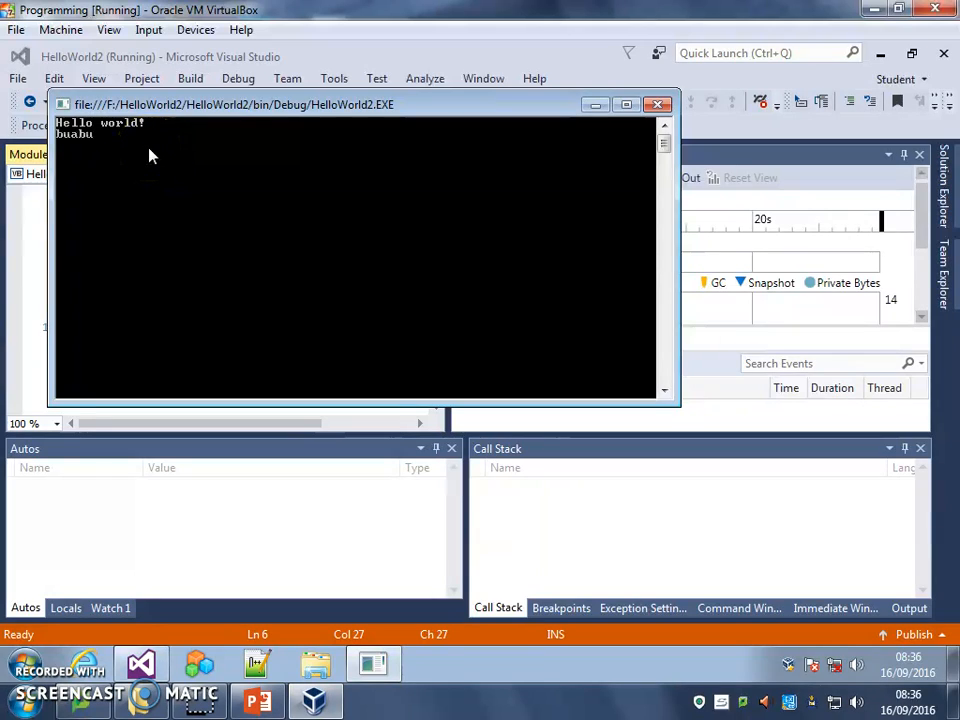